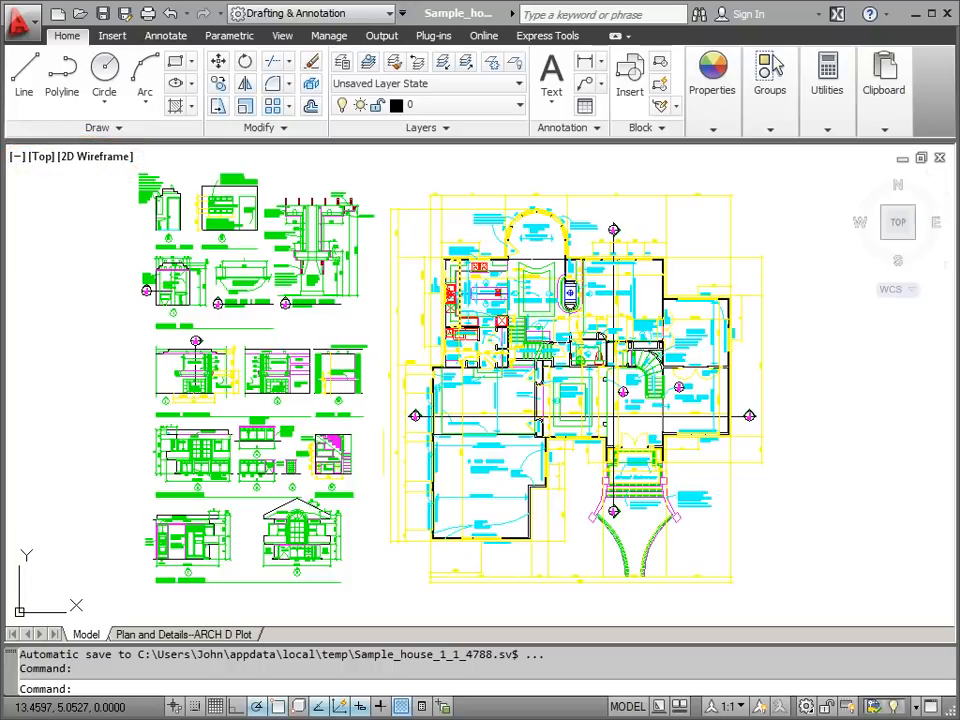
Zoom to the full extents so the house plan and detail drawings fill the viewport.
{"action": "left_click", "coordinate": [86, 634]}
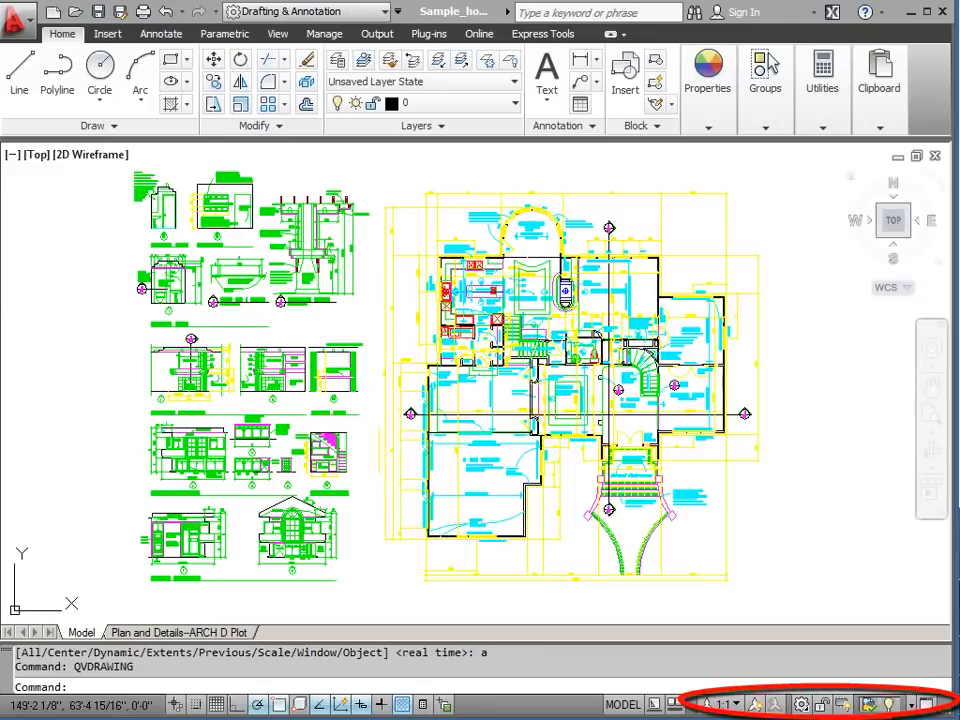
{"action": "mouse_move", "coordinate": [796, 242]}
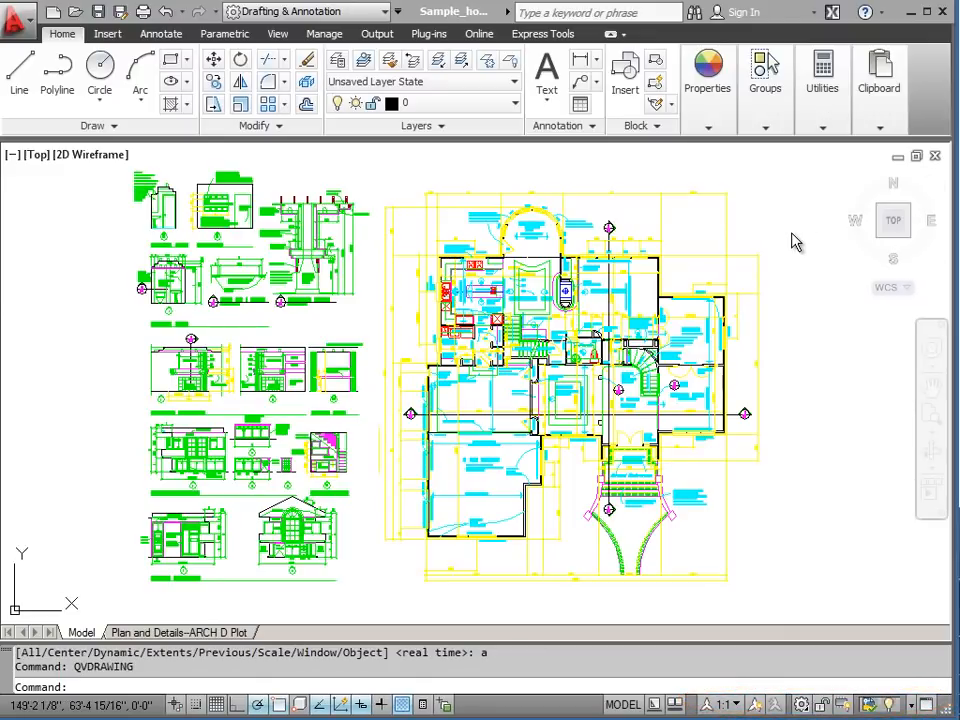
{"action": "mouse_move", "coordinate": [892, 220]}
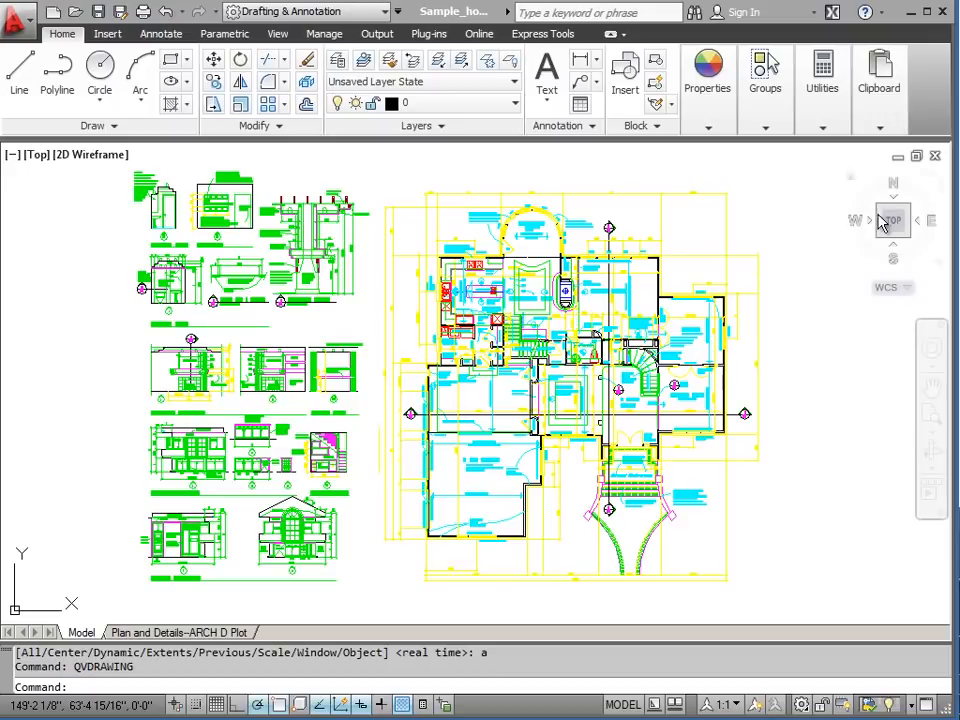